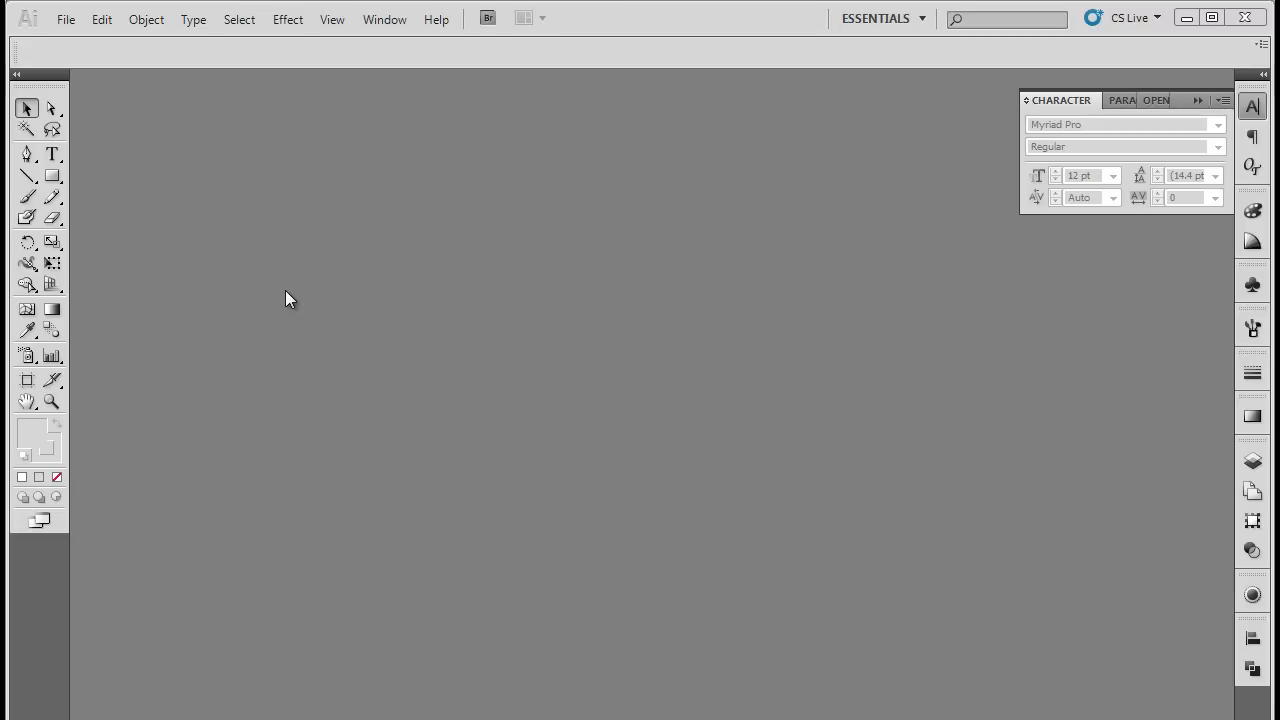
- Create a new Letter document (8.5 x 11 in) with 0.125 in bleed on all sides
click(66, 20)
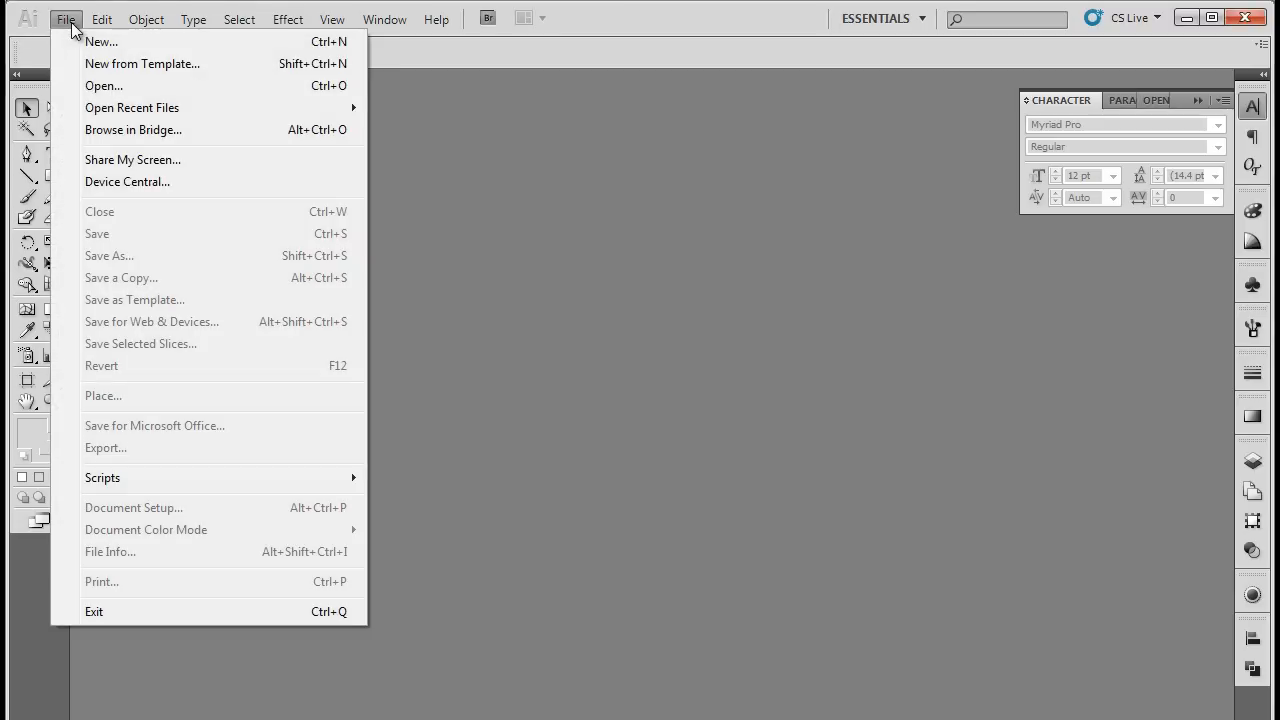
click(100, 40)
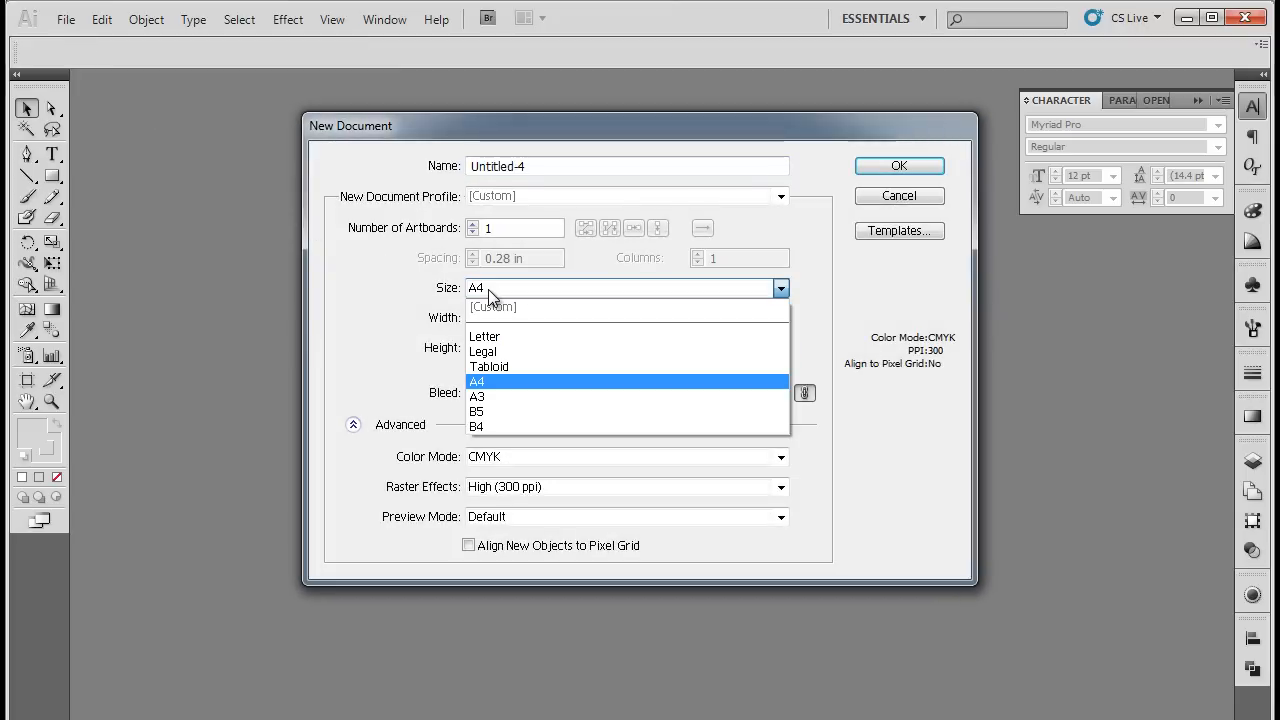
click(484, 336)
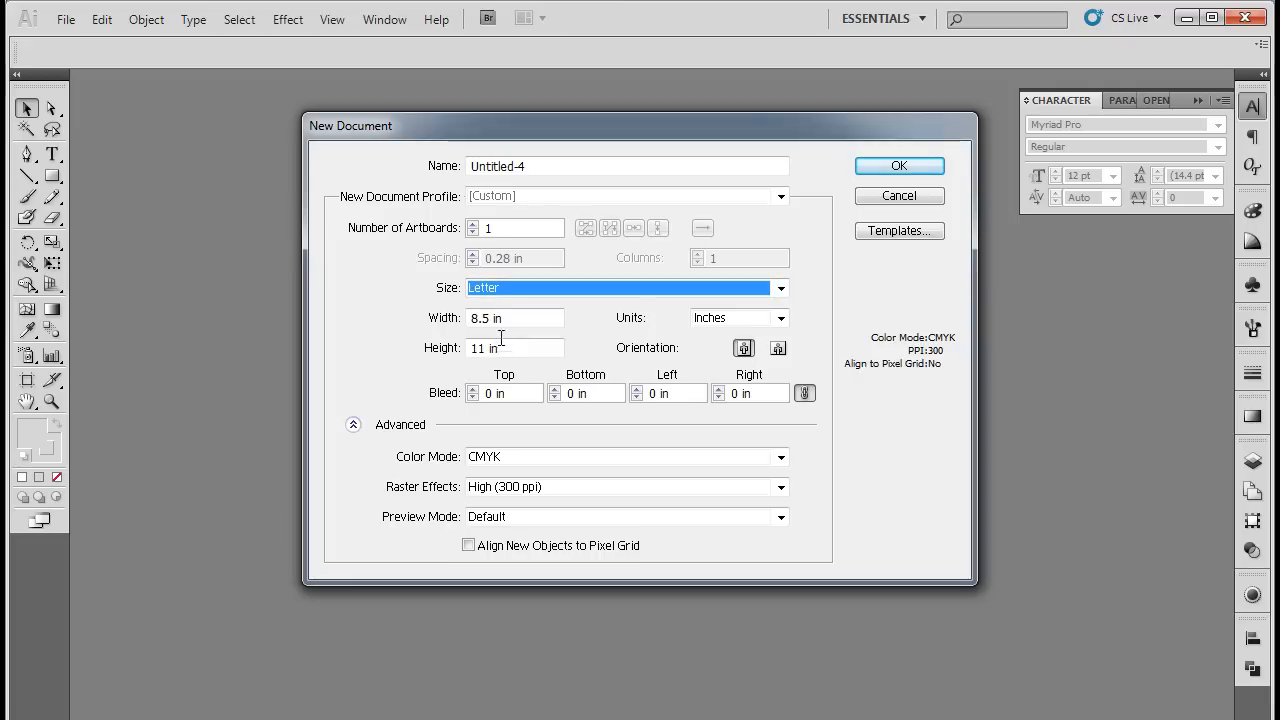
click(472, 388)
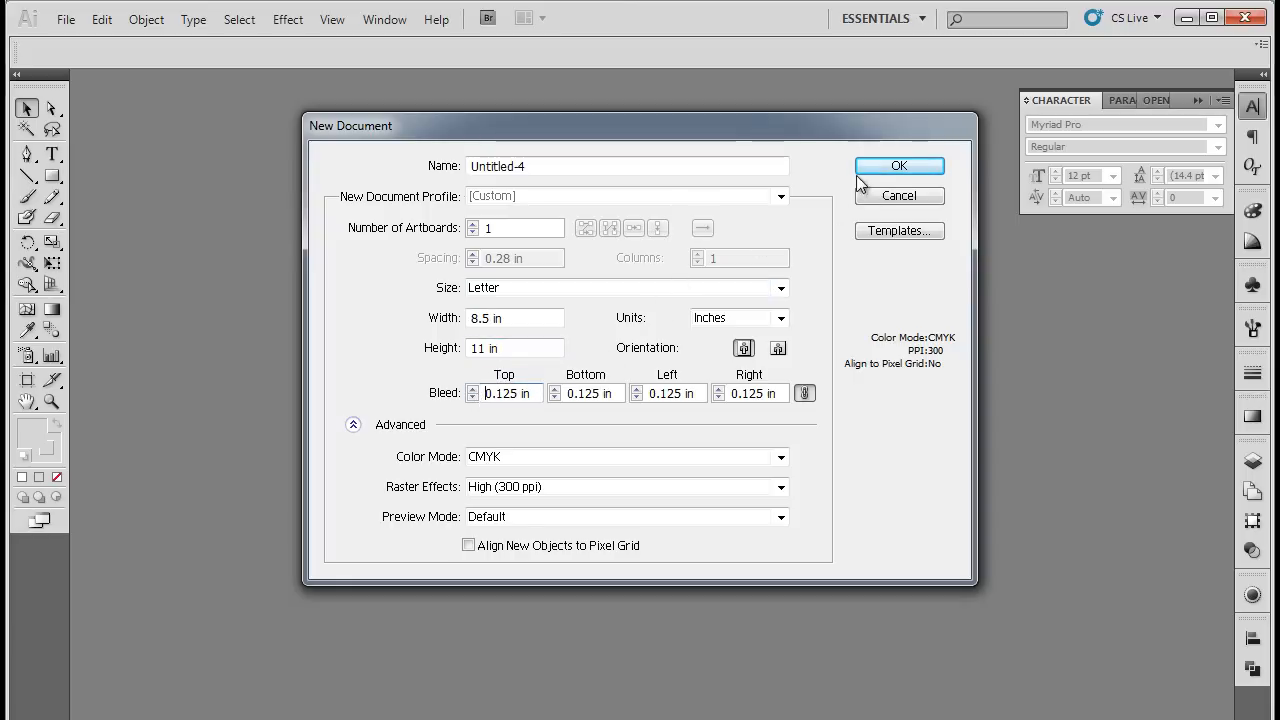
click(898, 164)
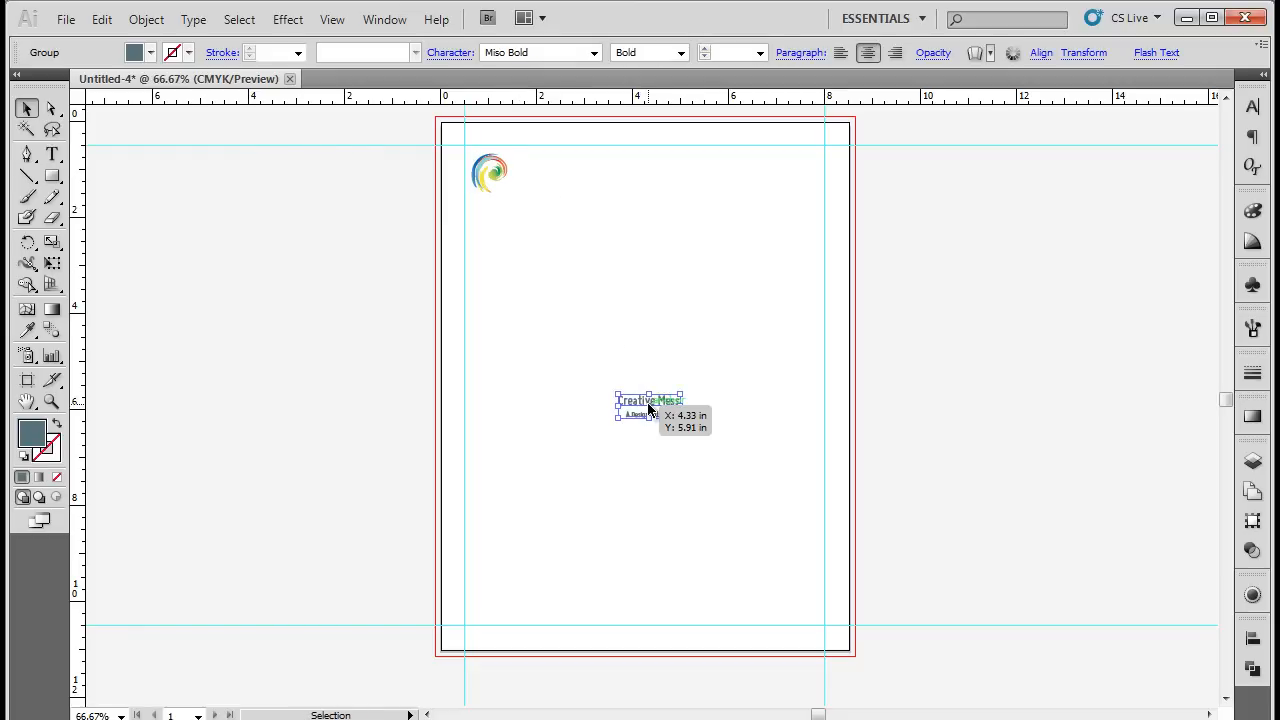
- Move the Creative Mess name and tagline group up beneath the swirl logo
drag(648, 404, 500, 216)
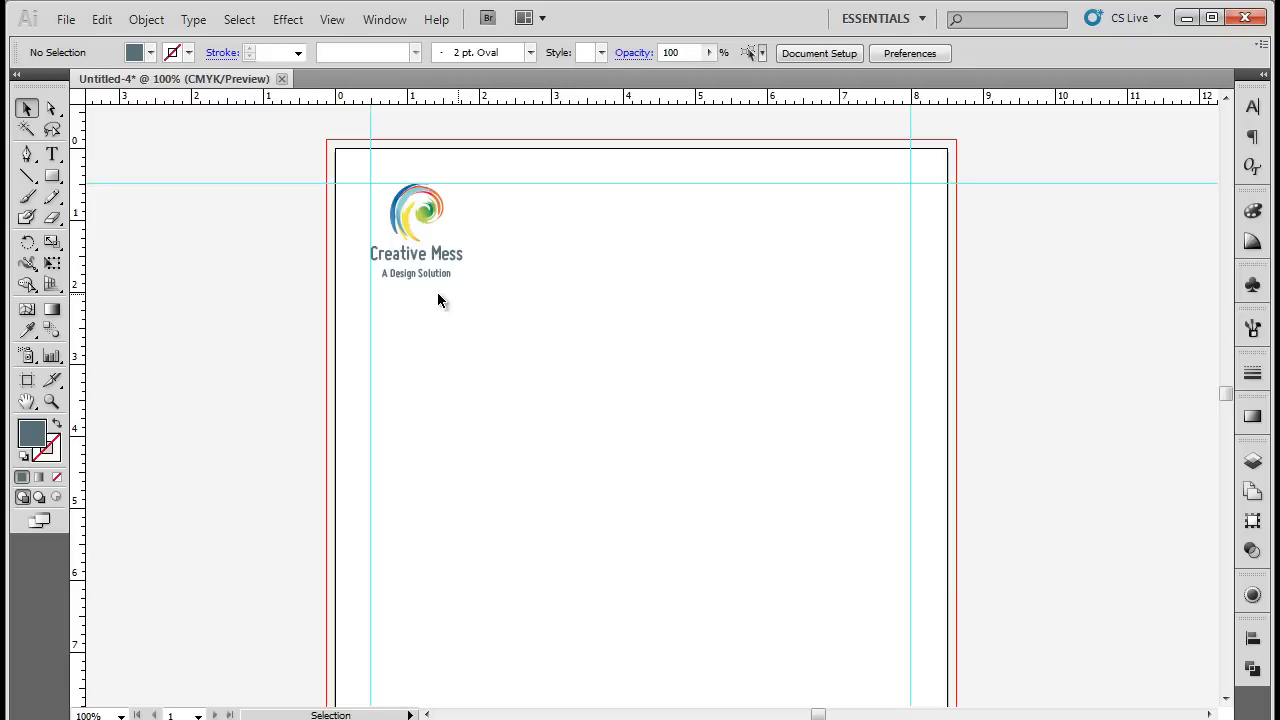
- Add the address, phone and email block as left-aligned 12 pt Garamond near the right margin
click(52, 154)
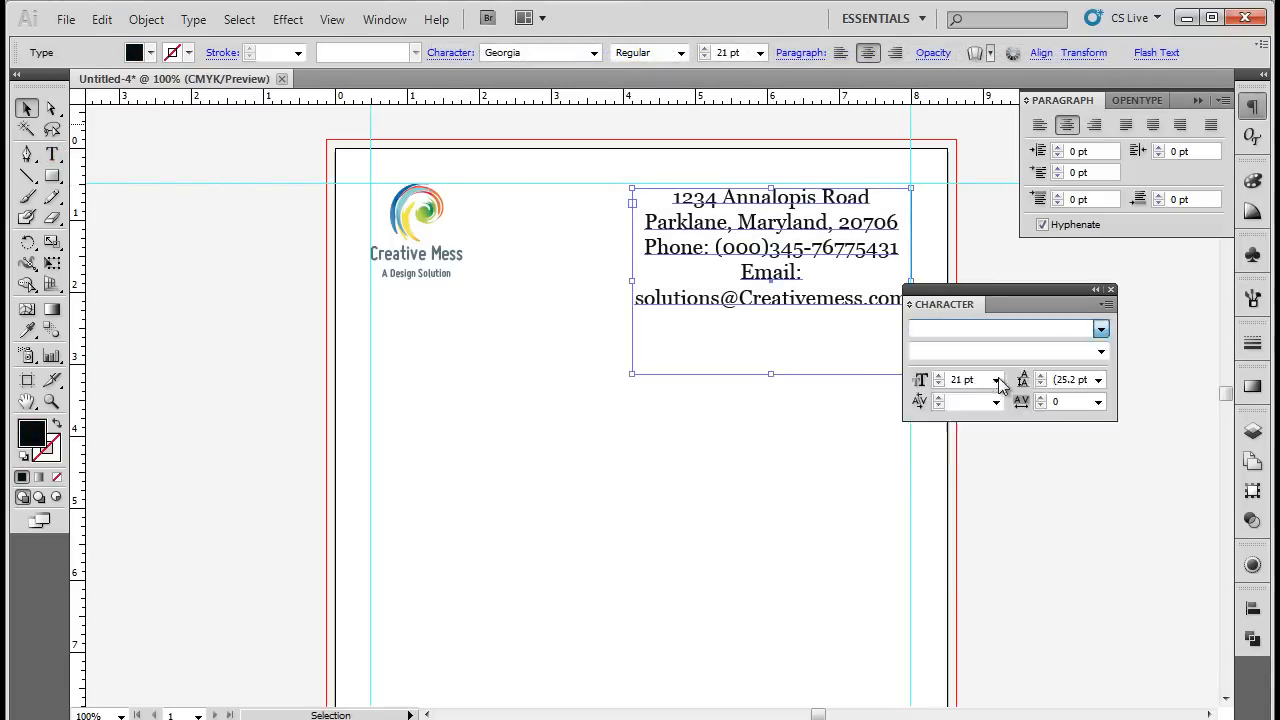
click(996, 380)
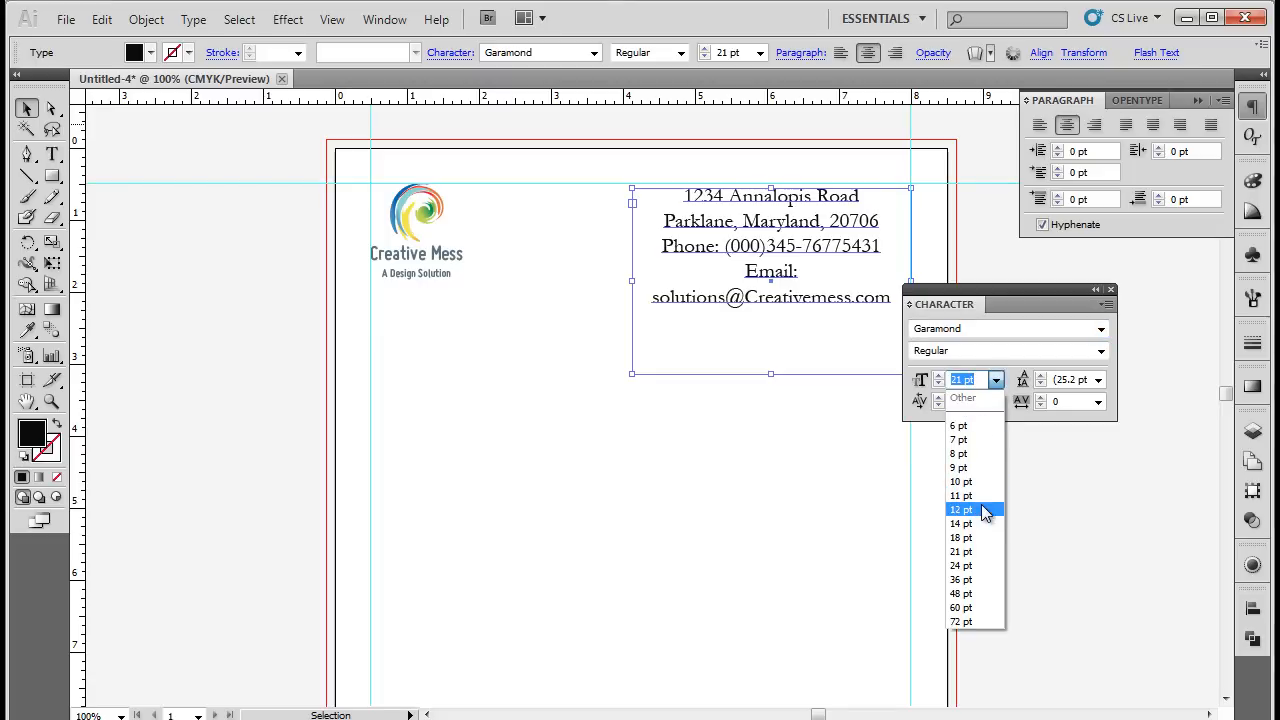
click(960, 510)
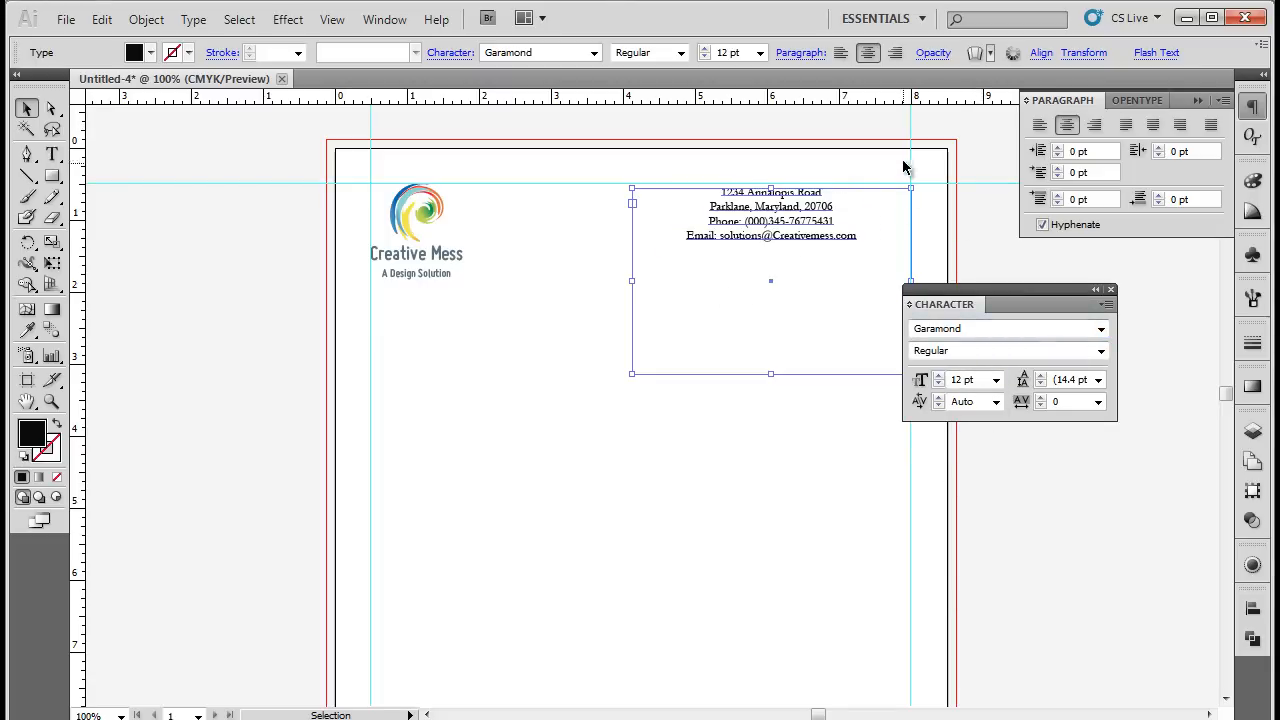
click(1098, 380)
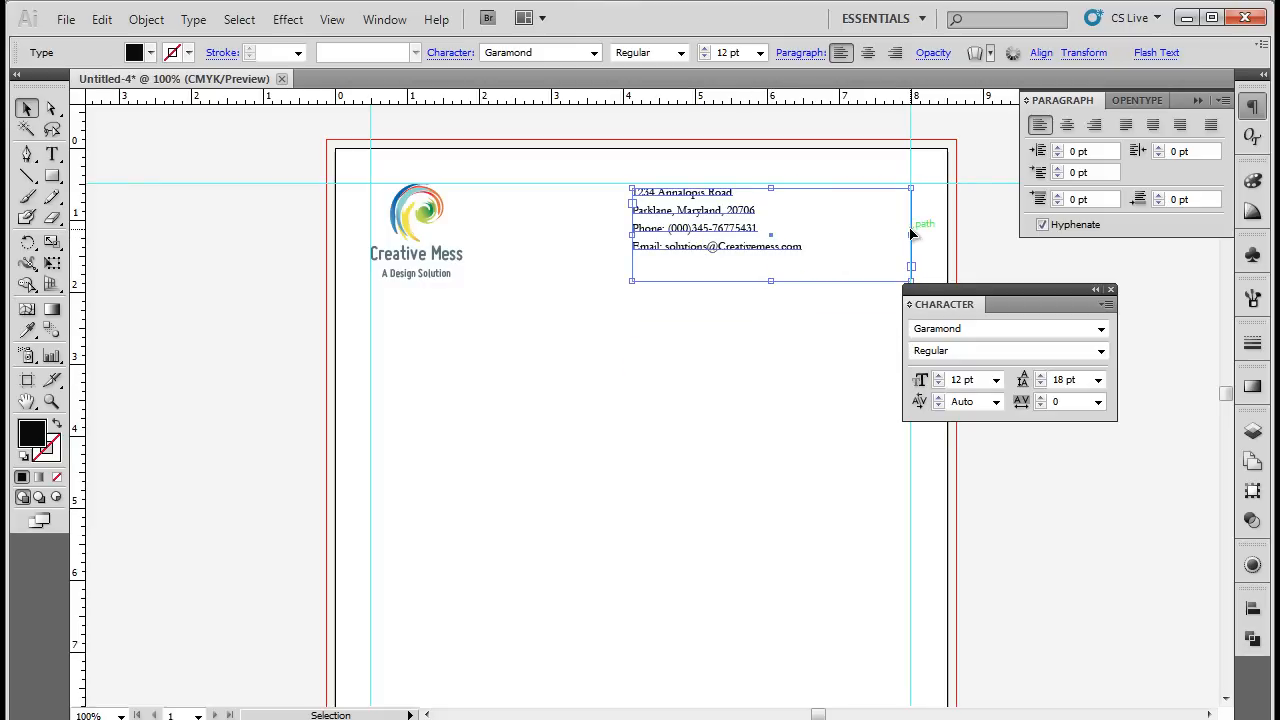
drag(910, 236, 848, 230)
text(7B808A)
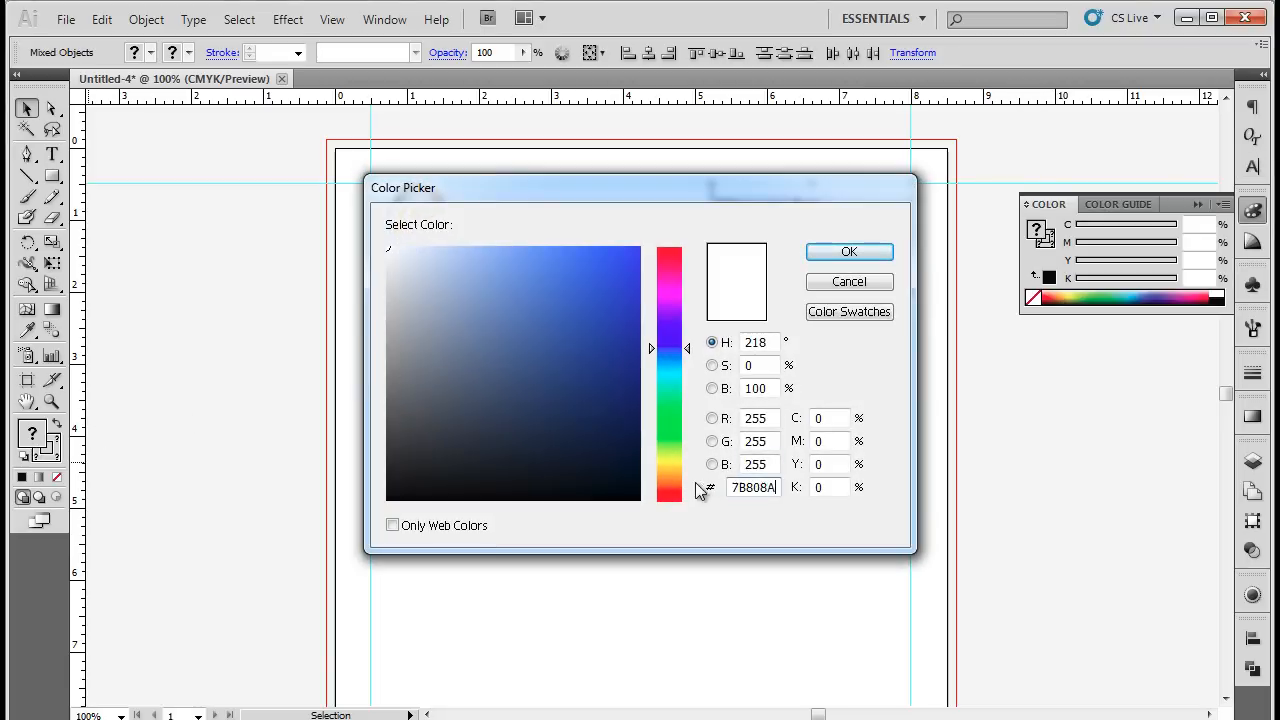
- Apply the grey colour to the contact details and the vertical divider line
click(848, 252)
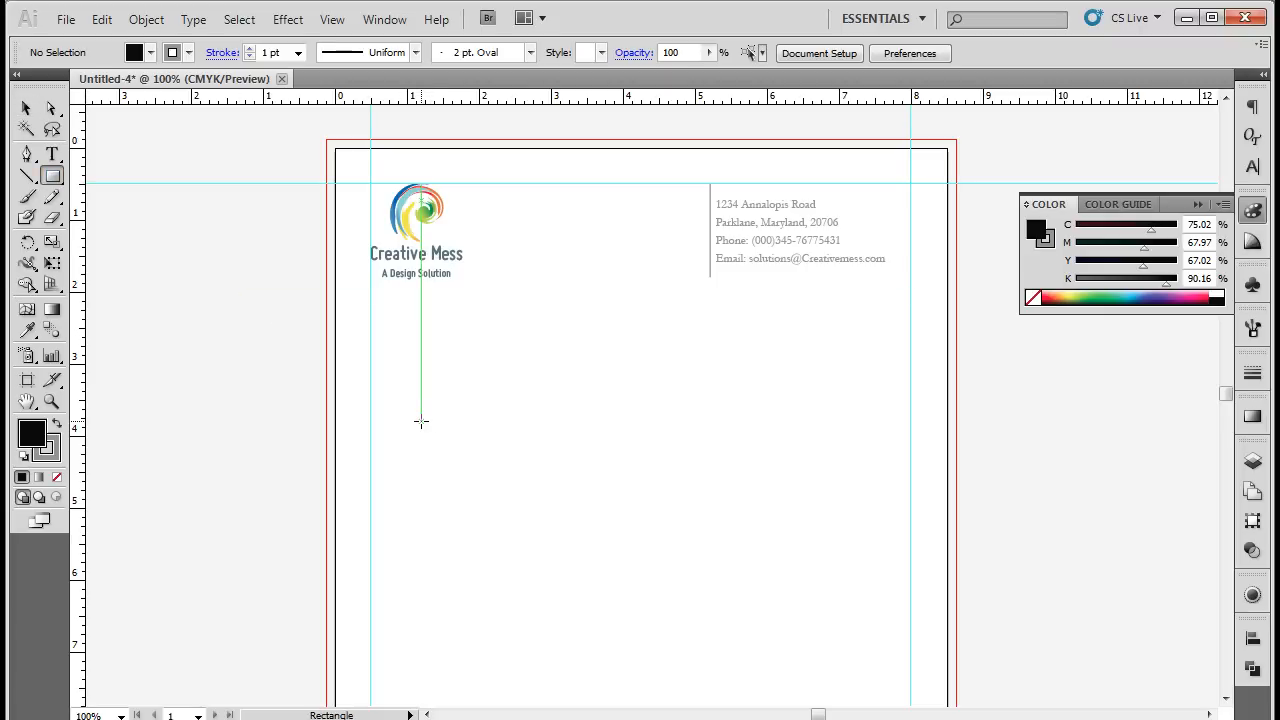
- Draw a rectangle about 0.84 x 0.76 in below the logo
drag(420, 420, 482, 480)
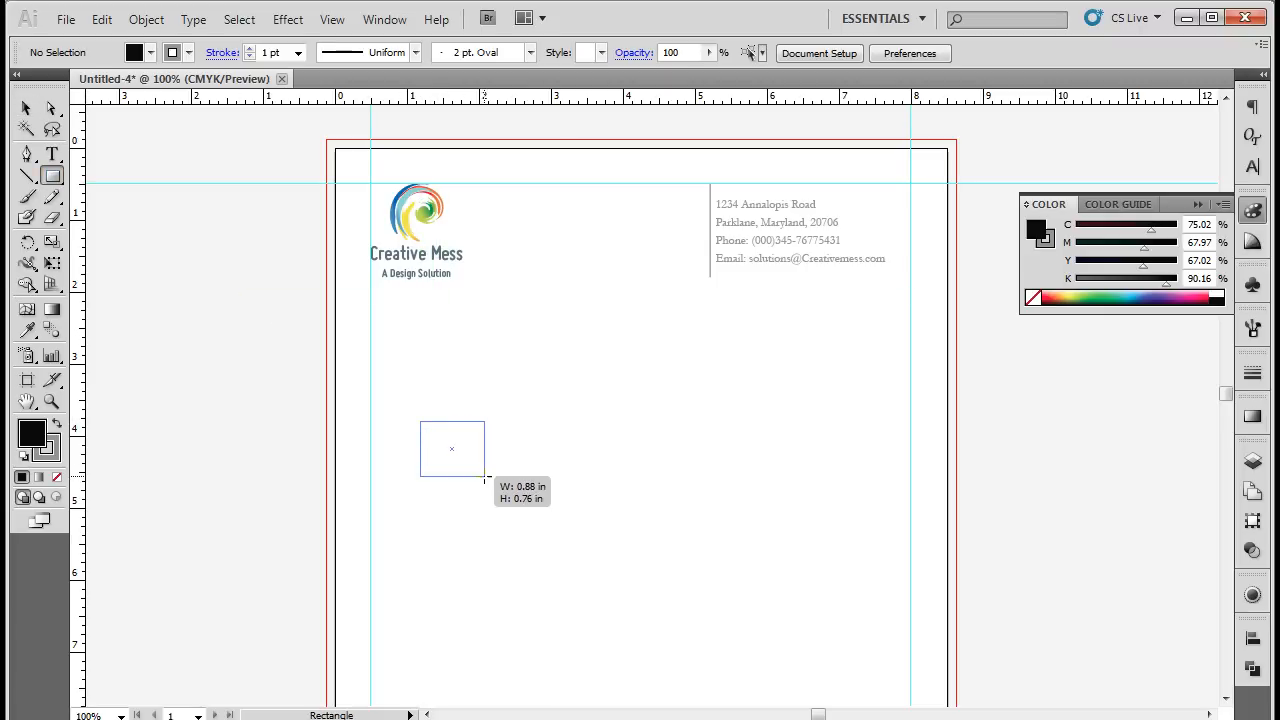
drag(484, 480, 482, 480)
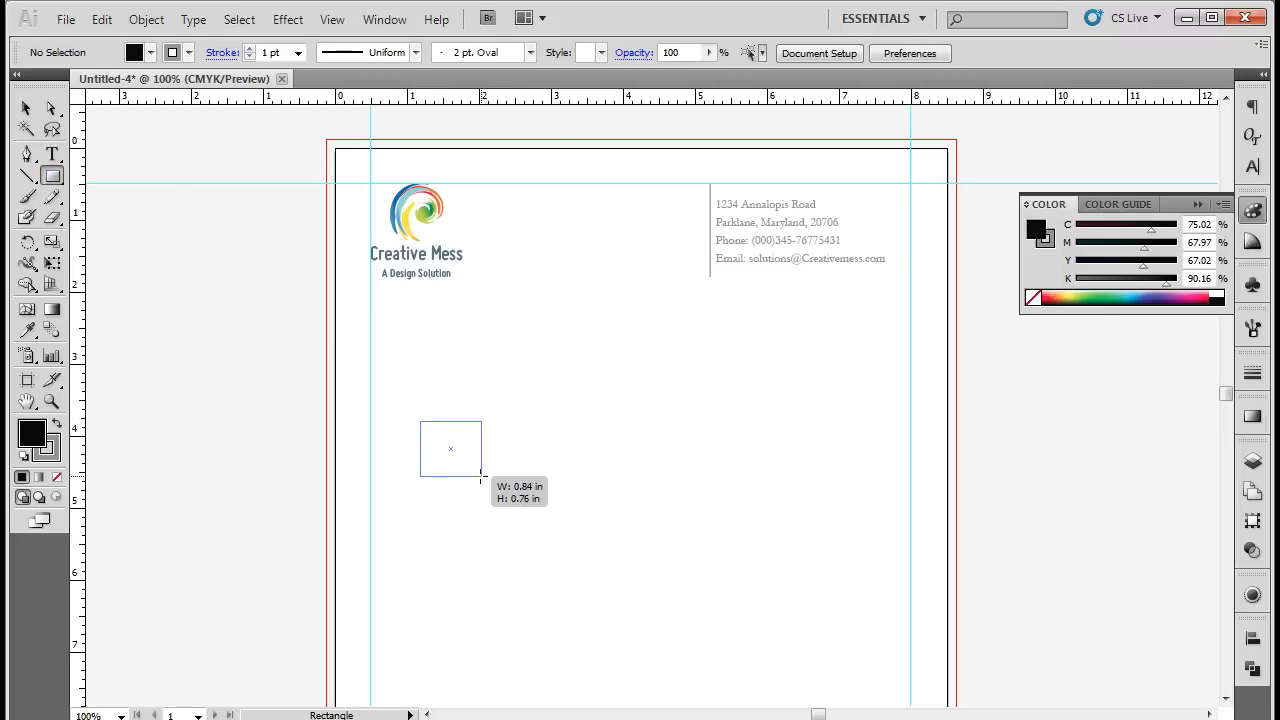